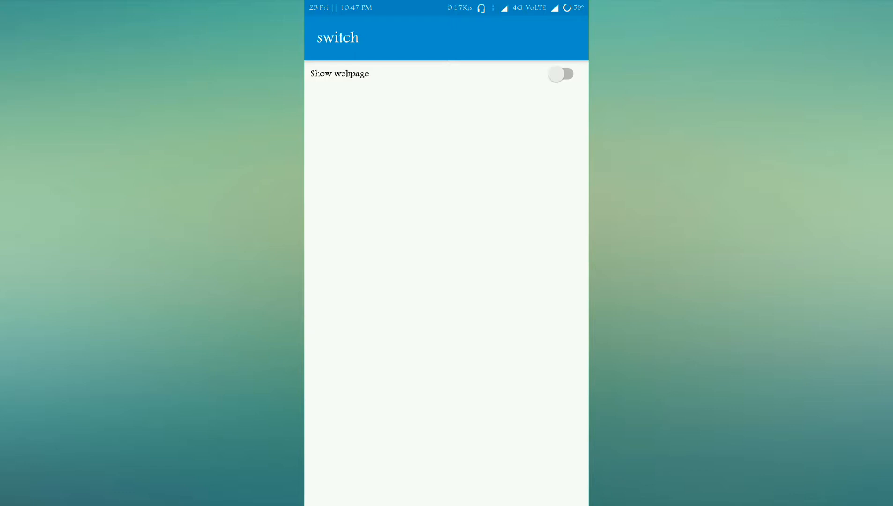
Step: Toggle the switch on and off, then drop a WebView below the Switch
{"action": "left_click", "coordinate": [561, 74]}
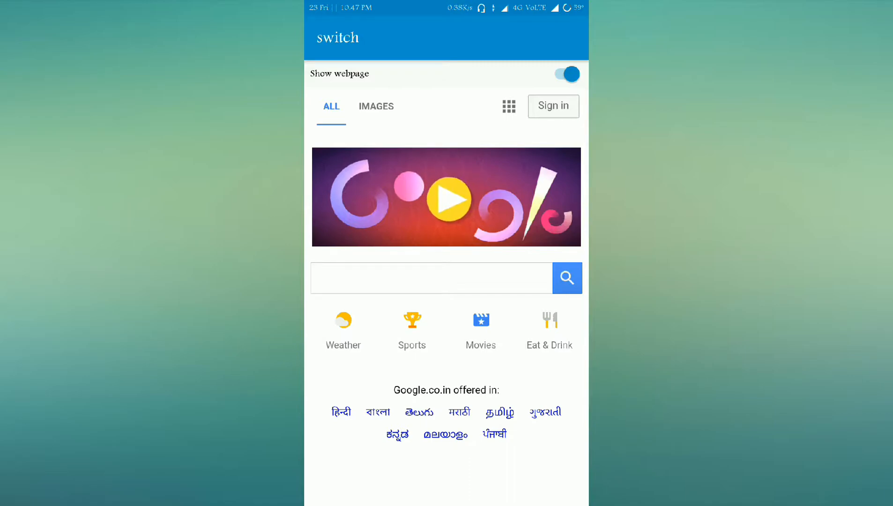
{"action": "scroll", "scroll_direction": "down", "scroll_amount": 3}
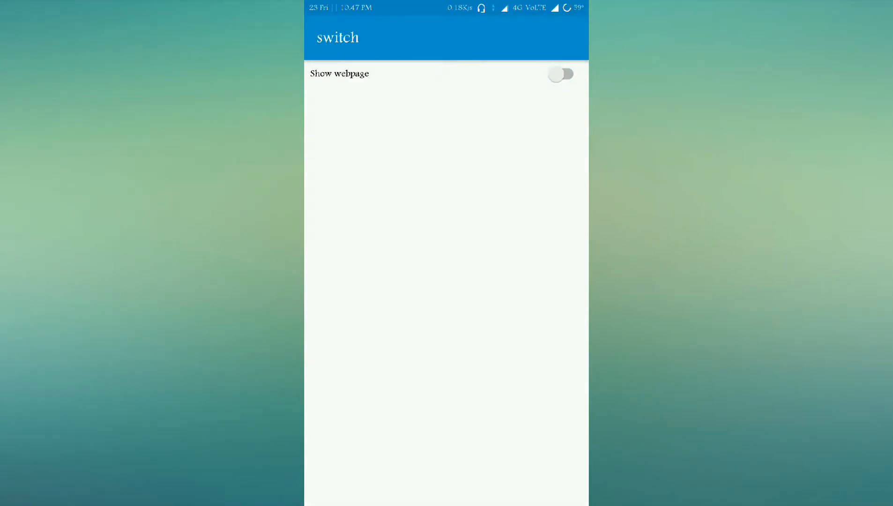
{"action": "left_click", "coordinate": [563, 74]}
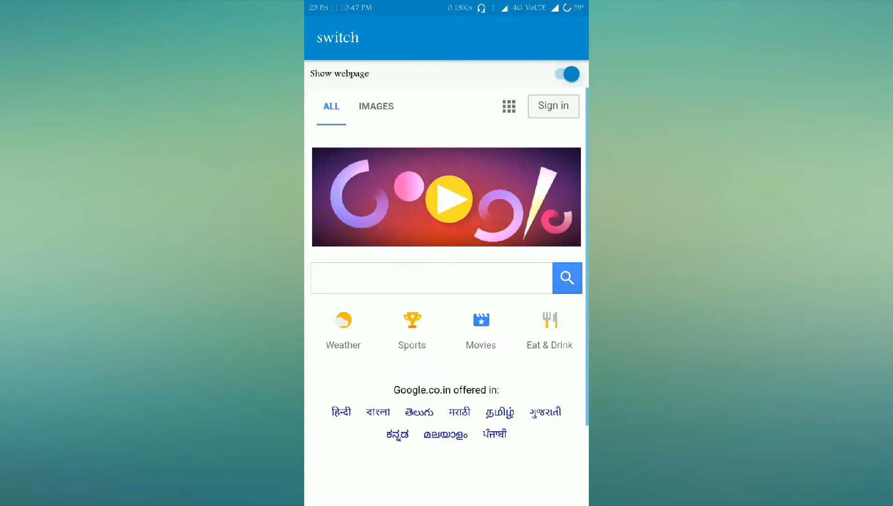
{"action": "left_click", "coordinate": [566, 73]}
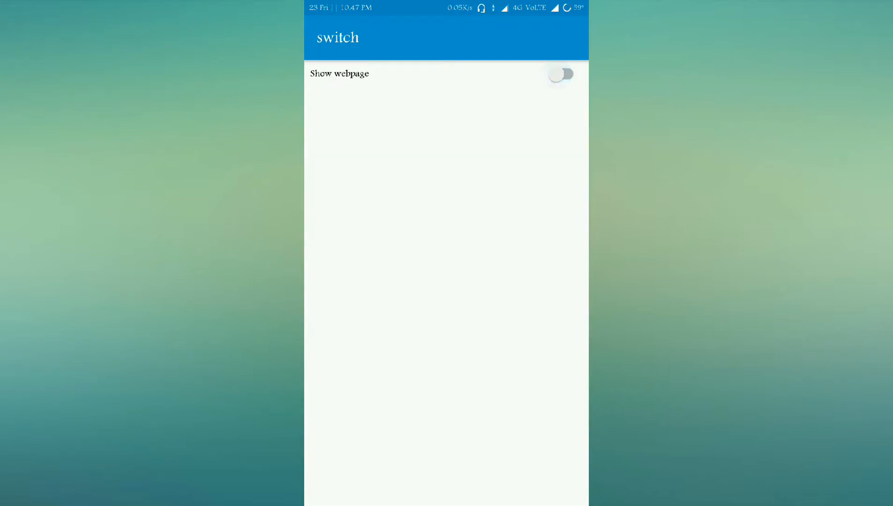
{"action": "left_click", "coordinate": [562, 74]}
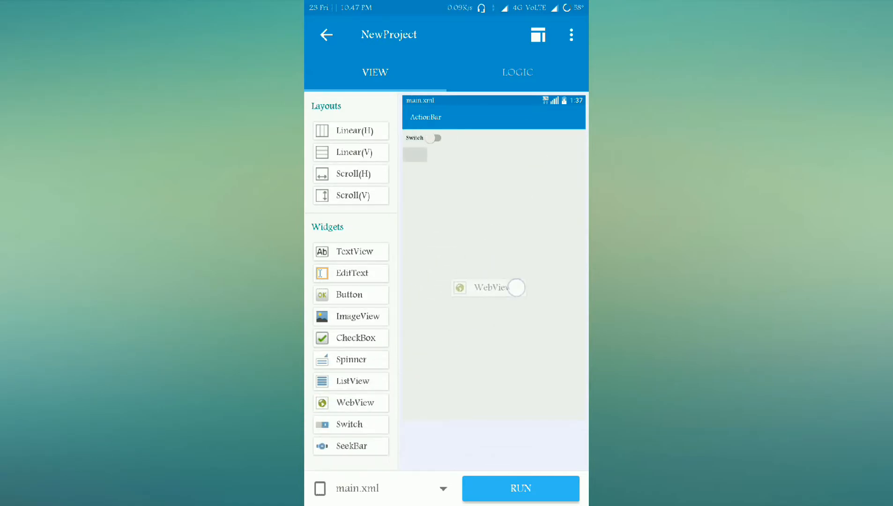
{"action": "left_click", "coordinate": [490, 288]}
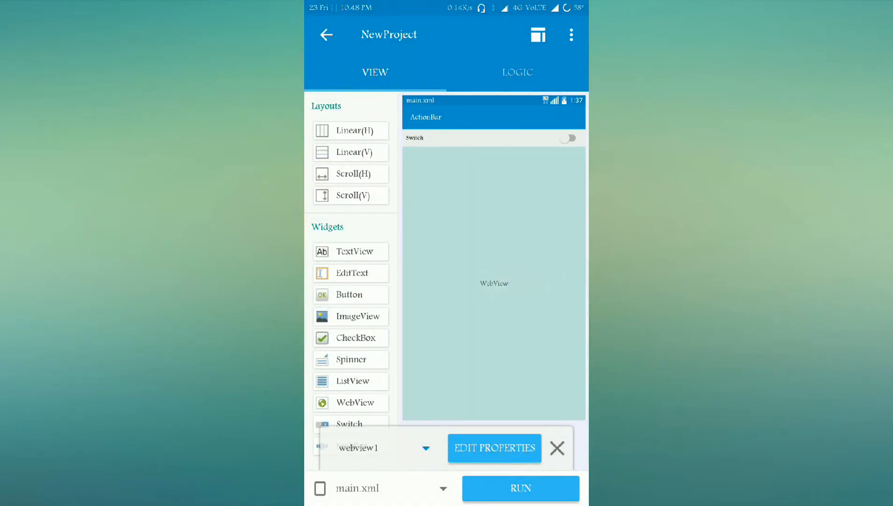
Step: Add a setVisible block setting webview1 to INVISIBLE in On activity create
{"action": "left_click", "coordinate": [517, 72]}
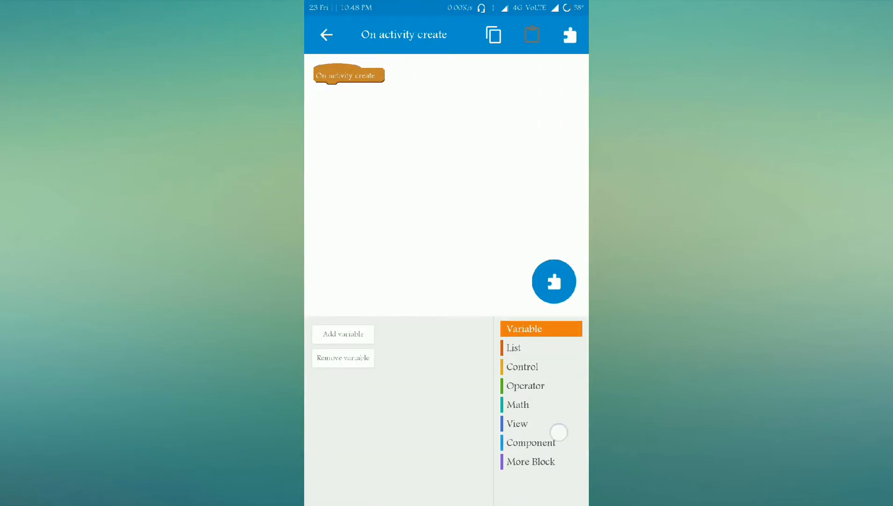
{"action": "left_click", "coordinate": [517, 423]}
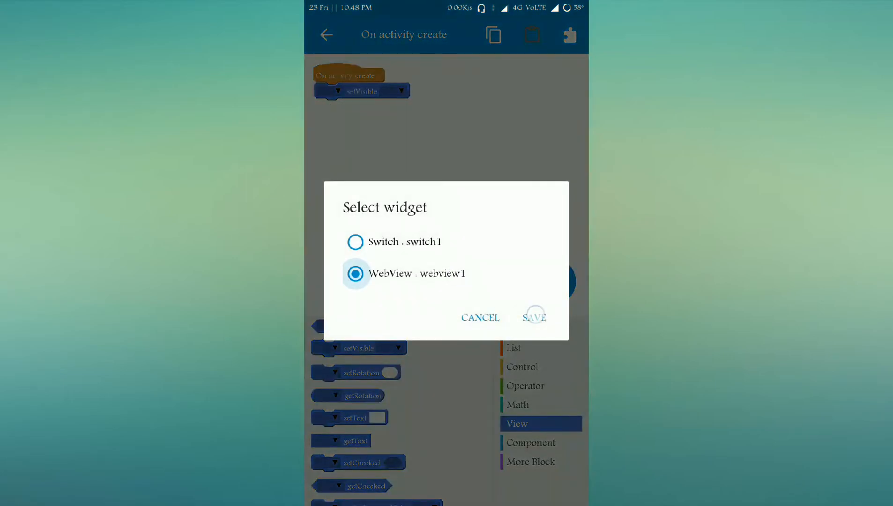
{"action": "left_click", "coordinate": [534, 318]}
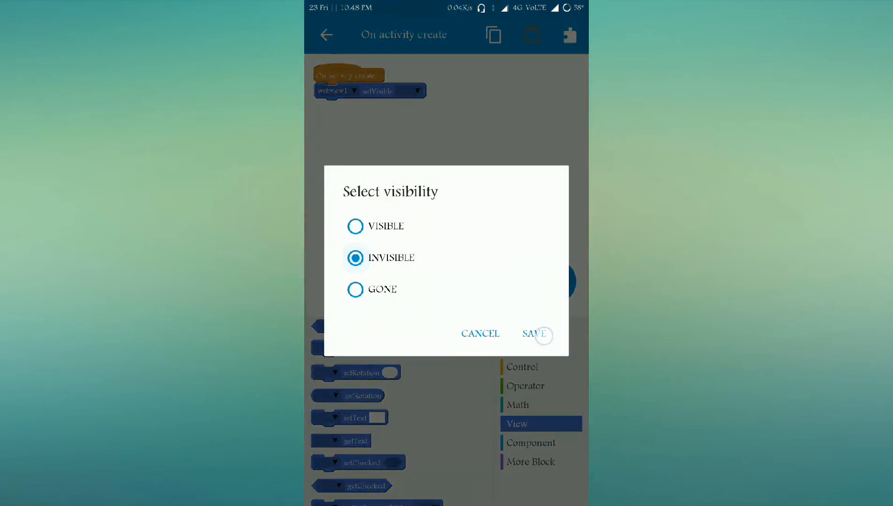
{"action": "left_click", "coordinate": [535, 334]}
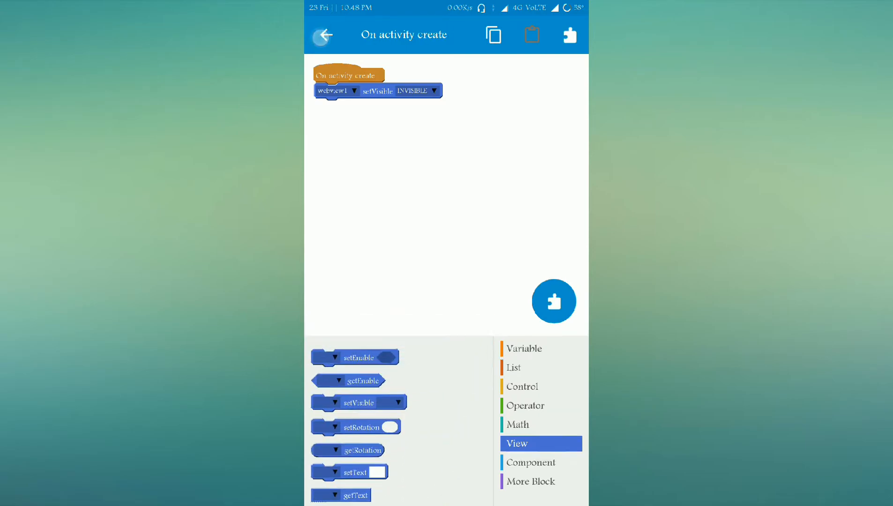
Step: Add the Switch switch1 onCheckChanged event in LOGIC and open its block editor
{"action": "left_click", "coordinate": [326, 35]}
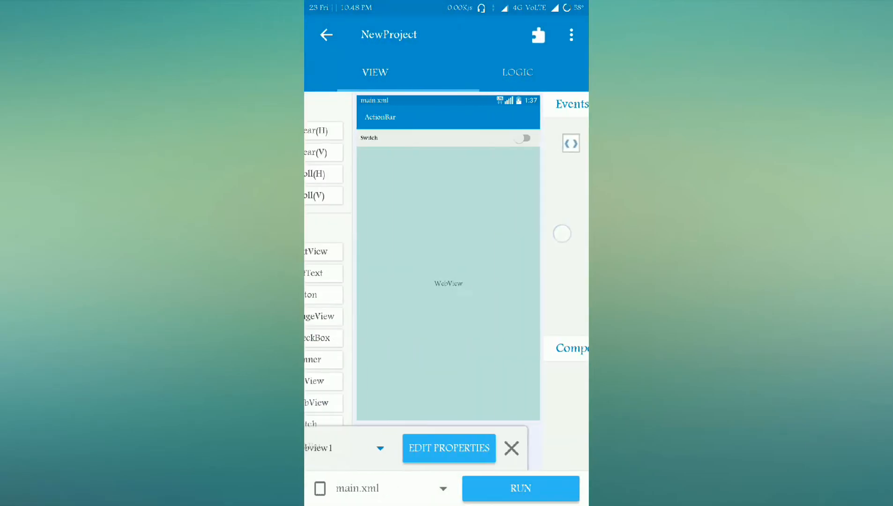
{"action": "left_click", "coordinate": [517, 72]}
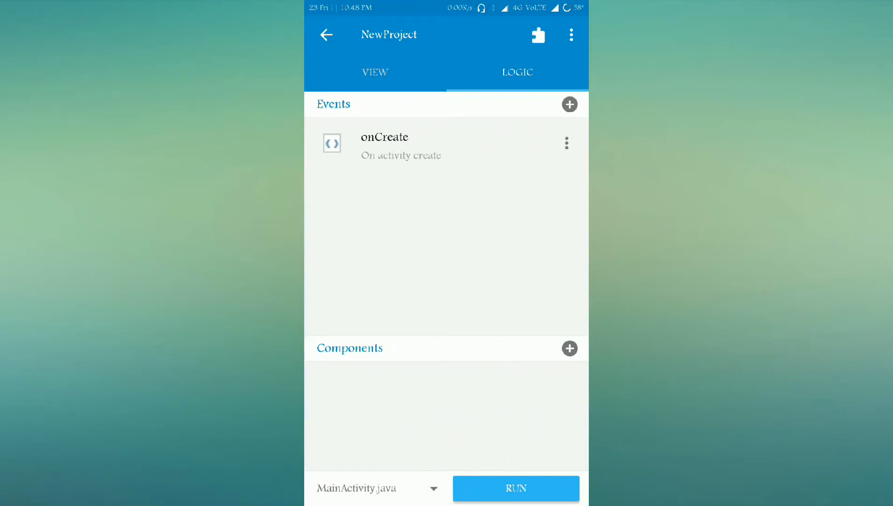
{"action": "left_click", "coordinate": [569, 104]}
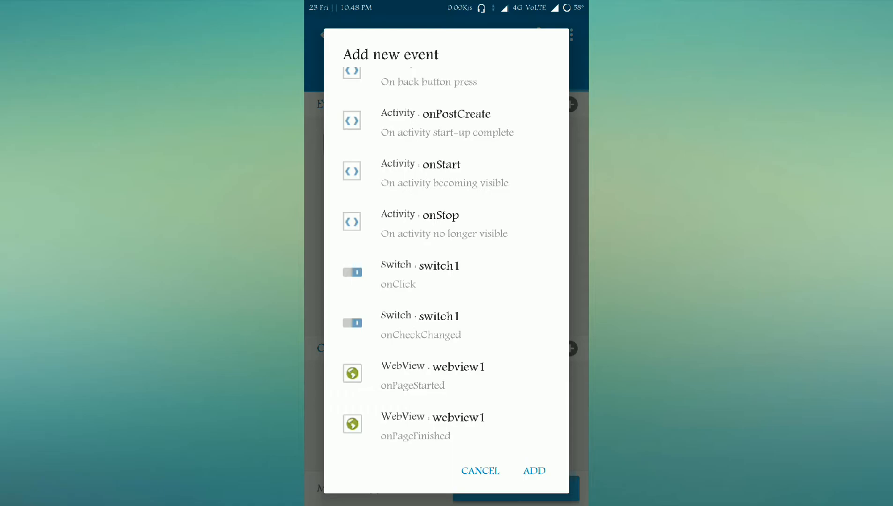
{"action": "left_click", "coordinate": [457, 331]}
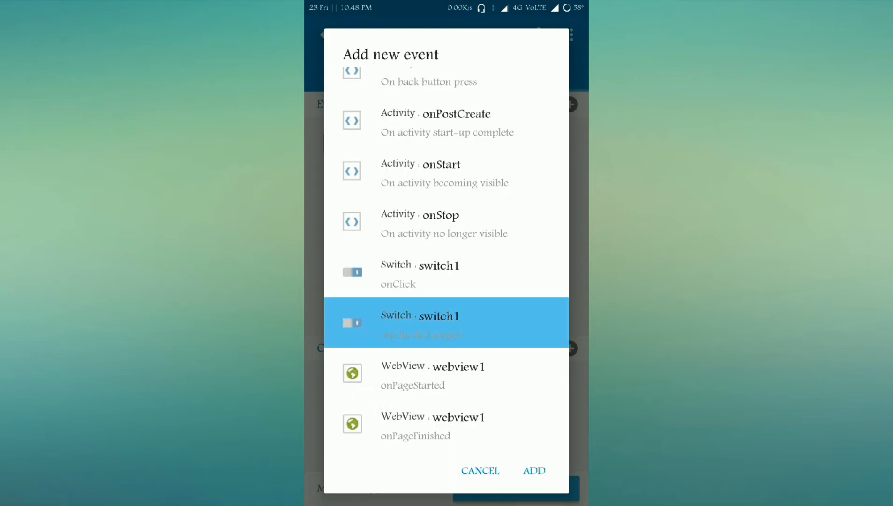
{"action": "left_click", "coordinate": [534, 471]}
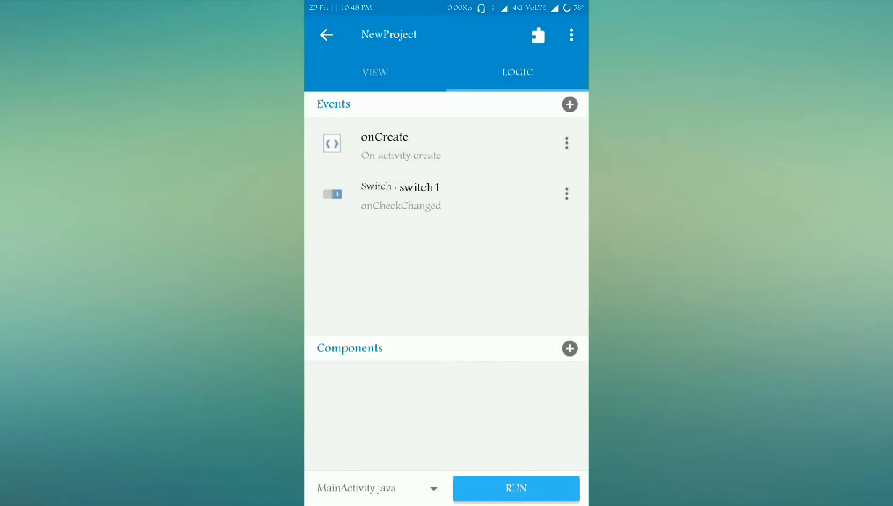
{"action": "left_click", "coordinate": [401, 195]}
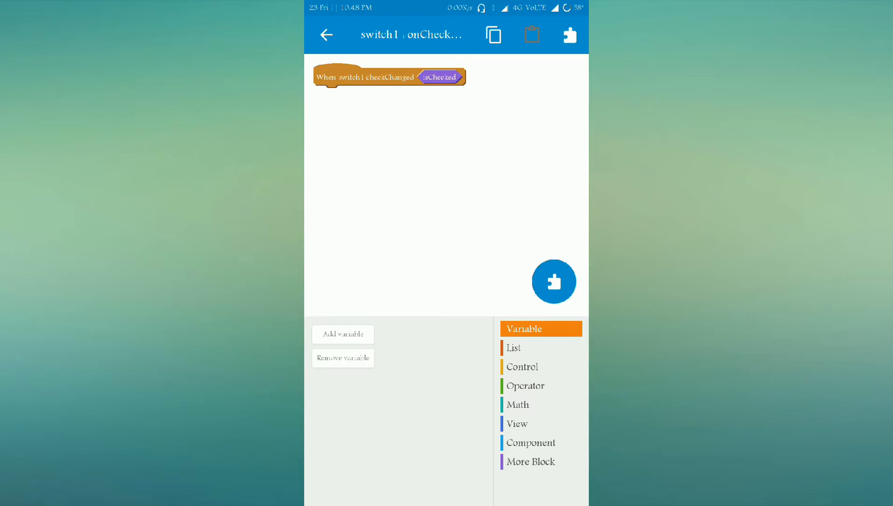
Step: Attach an if-else block to switch1's handler with isChecked as the condition
{"action": "left_click", "coordinate": [530, 443]}
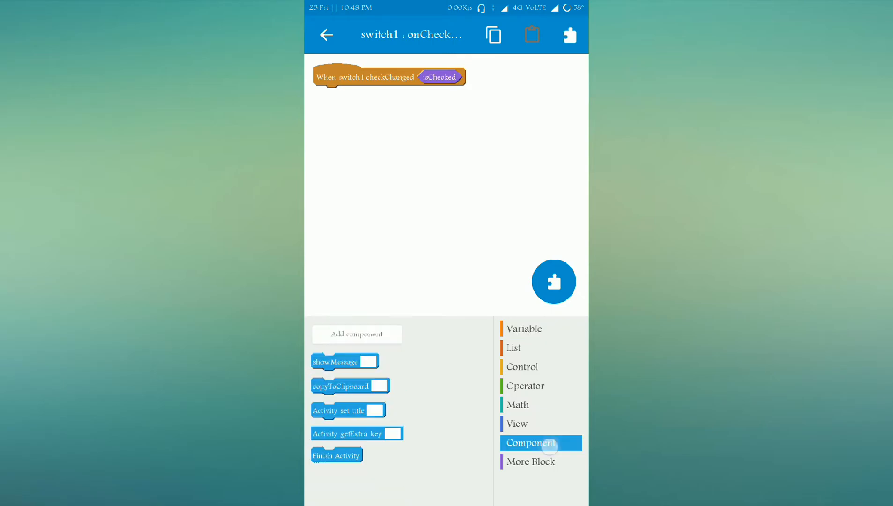
{"action": "left_click", "coordinate": [524, 329]}
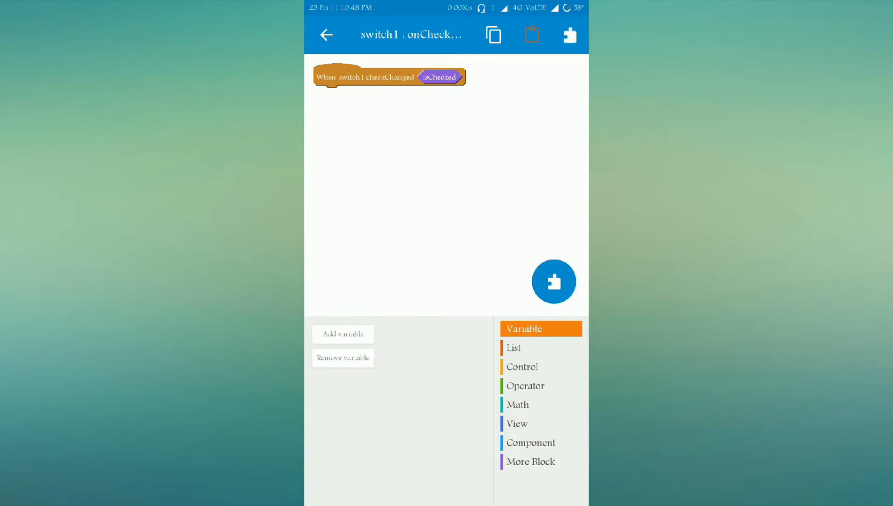
{"action": "left_click", "coordinate": [522, 366]}
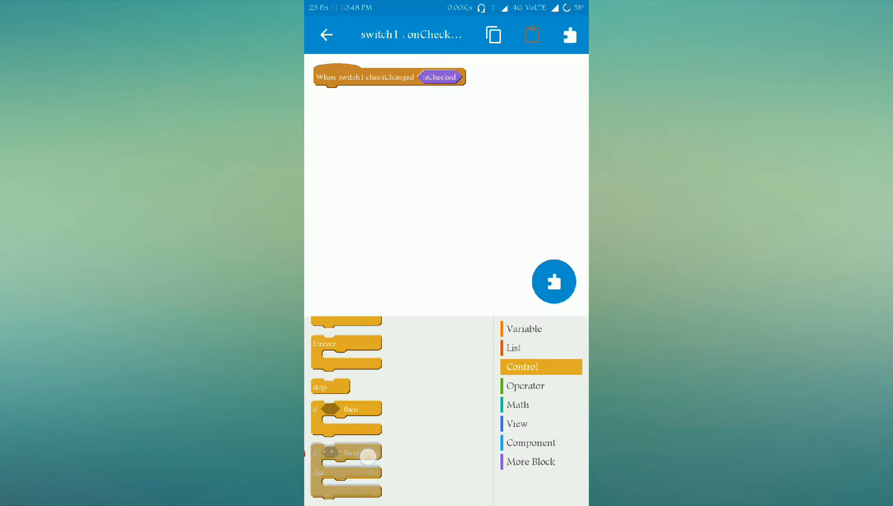
{"action": "left_click_drag", "start_coordinate": [345, 470], "coordinate": [349, 114]}
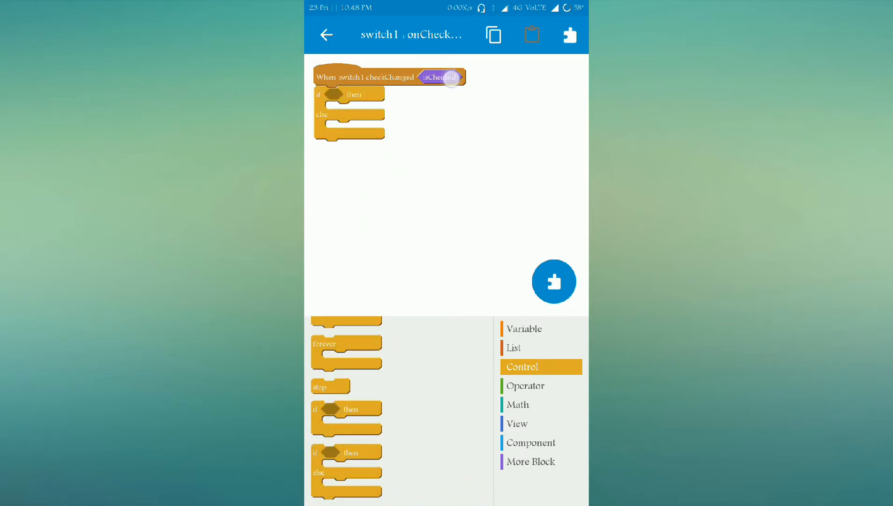
{"action": "left_click_drag", "start_coordinate": [441, 76], "coordinate": [339, 95]}
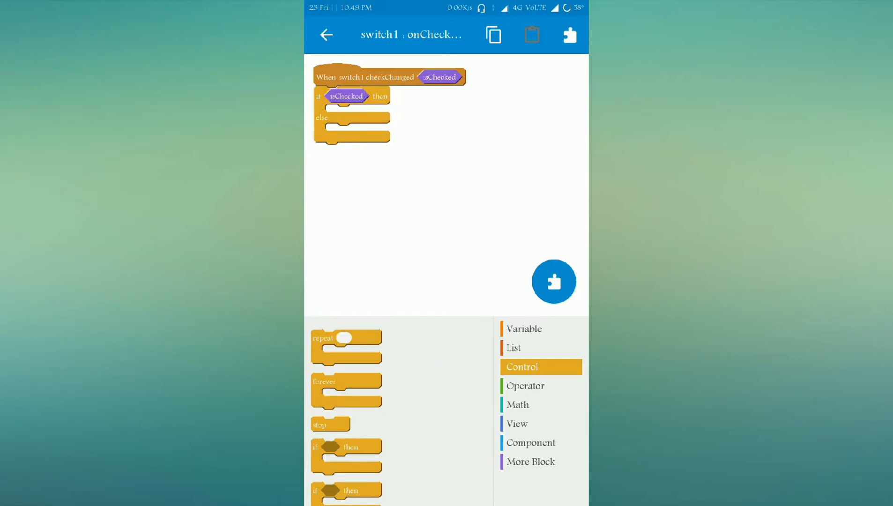
Step: Add setVisible blocks making webview1 visible when the switch is checked
{"action": "left_click", "coordinate": [517, 424]}
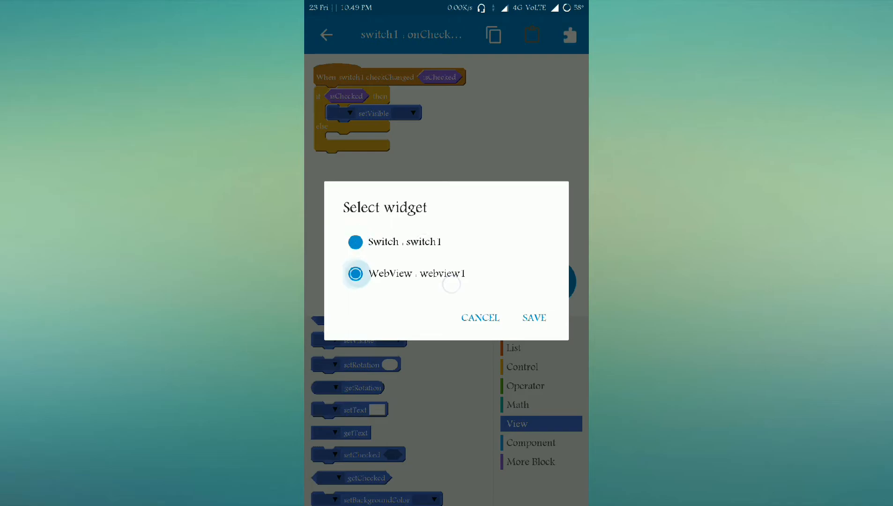
{"action": "left_click", "coordinate": [534, 317]}
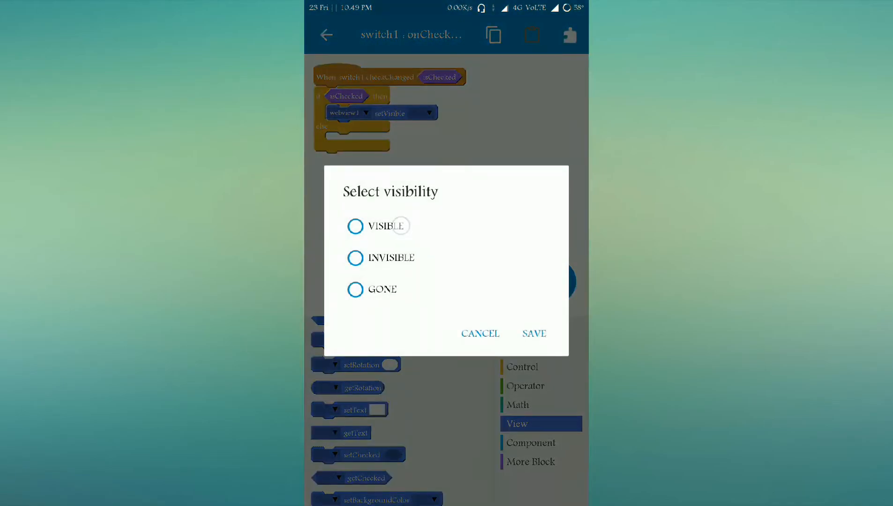
{"action": "left_click", "coordinate": [534, 333]}
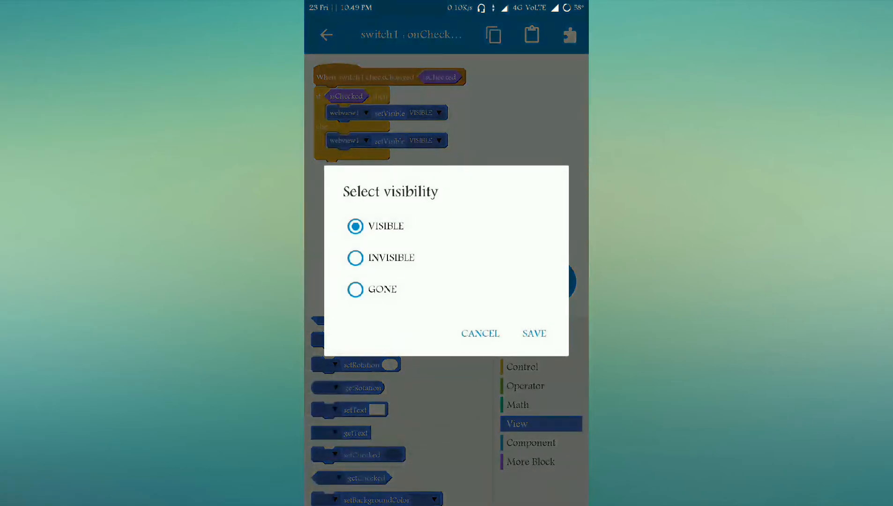
{"action": "left_click", "coordinate": [534, 334]}
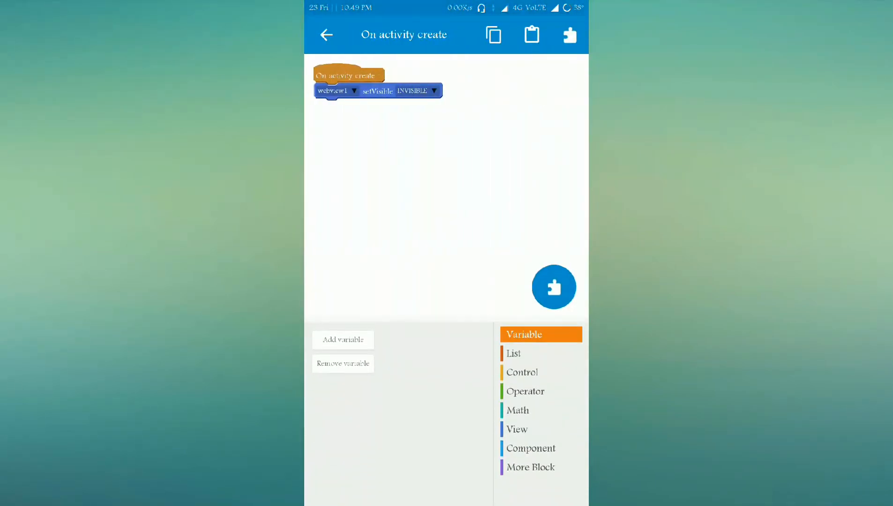
{"action": "left_click", "coordinate": [516, 430]}
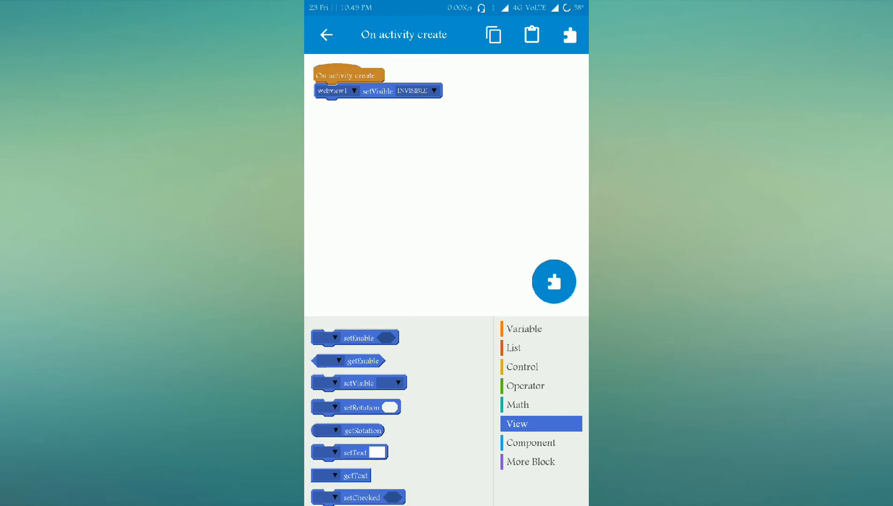
{"action": "scroll", "scroll_direction": "down", "scroll_amount": 3}
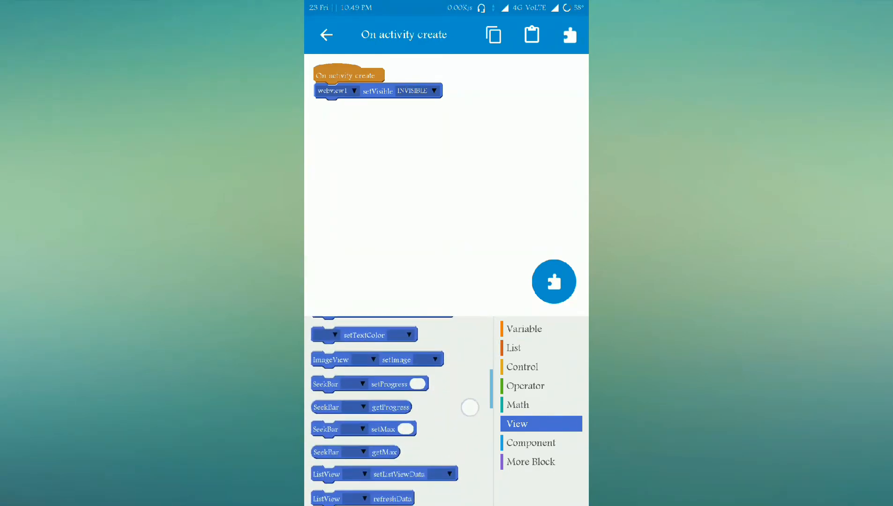
{"action": "scroll", "scroll_direction": "down", "scroll_amount": 3}
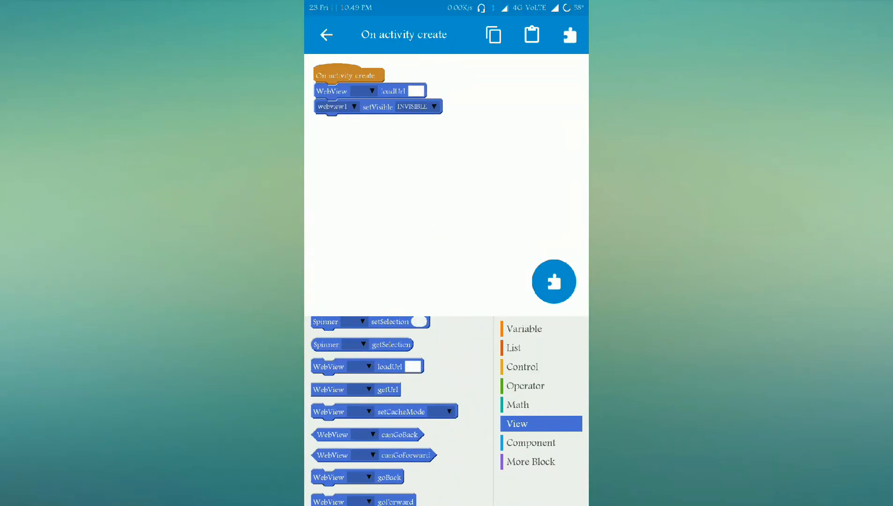
{"action": "left_click", "coordinate": [416, 90]}
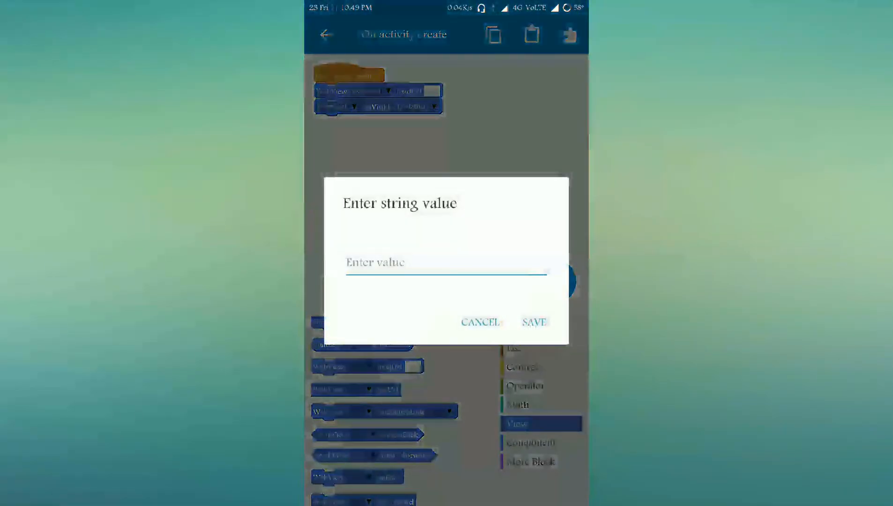
{"action": "type", "text": "https://www.goo"}
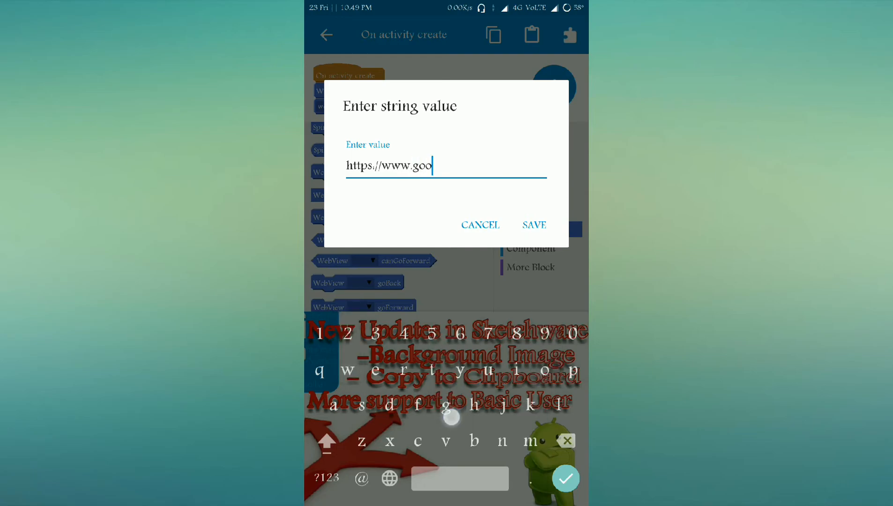
{"action": "type", "text": "gle.com"}
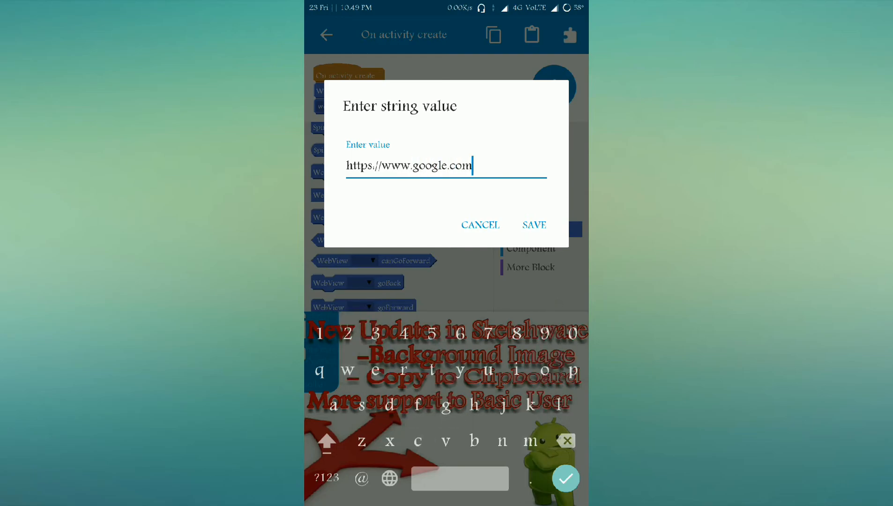
{"action": "left_click", "coordinate": [533, 225]}
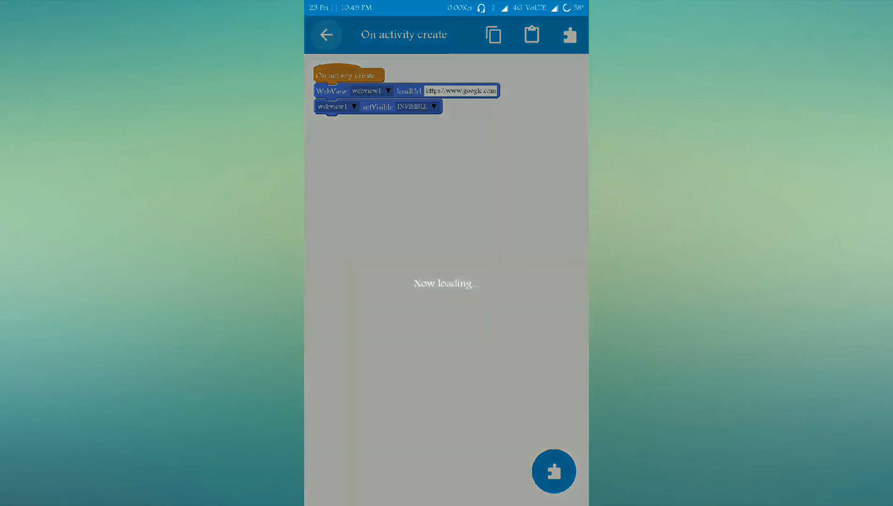
{"action": "left_click", "coordinate": [327, 34]}
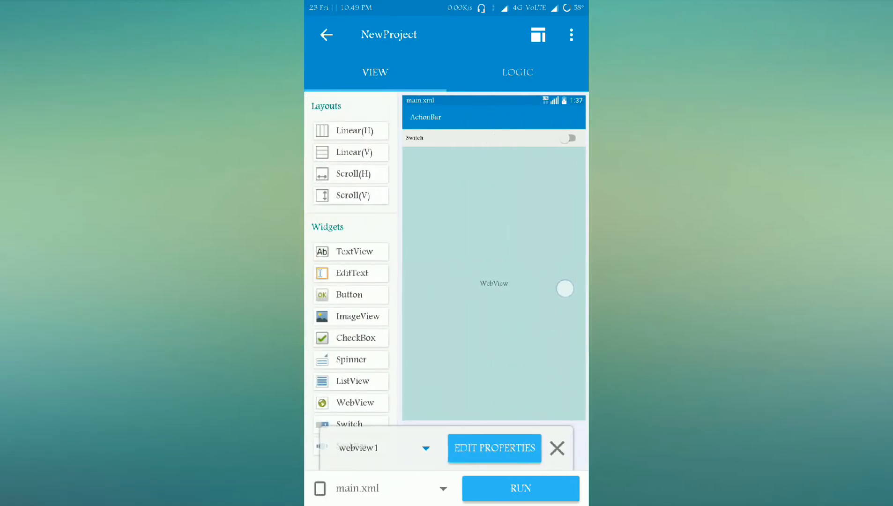
Step: Run the project to build and install the switch app, then open it
{"action": "left_click", "coordinate": [517, 72]}
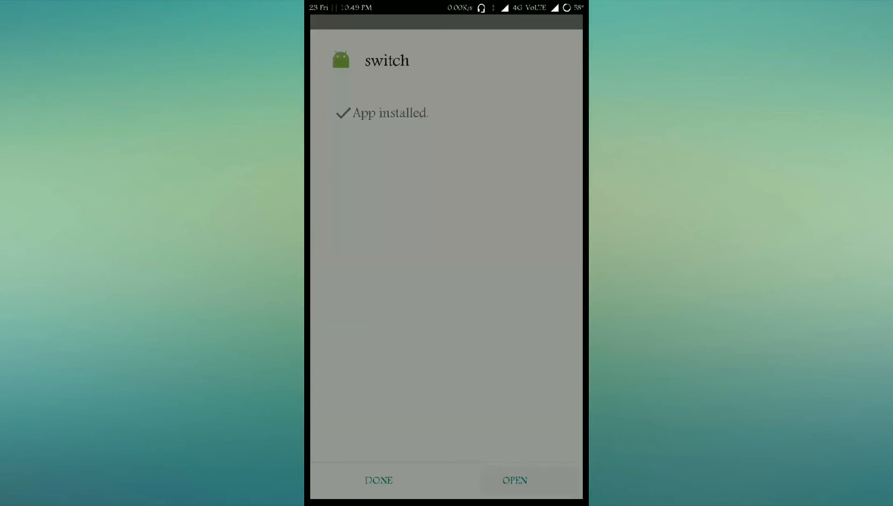
{"action": "left_click", "coordinate": [513, 480]}
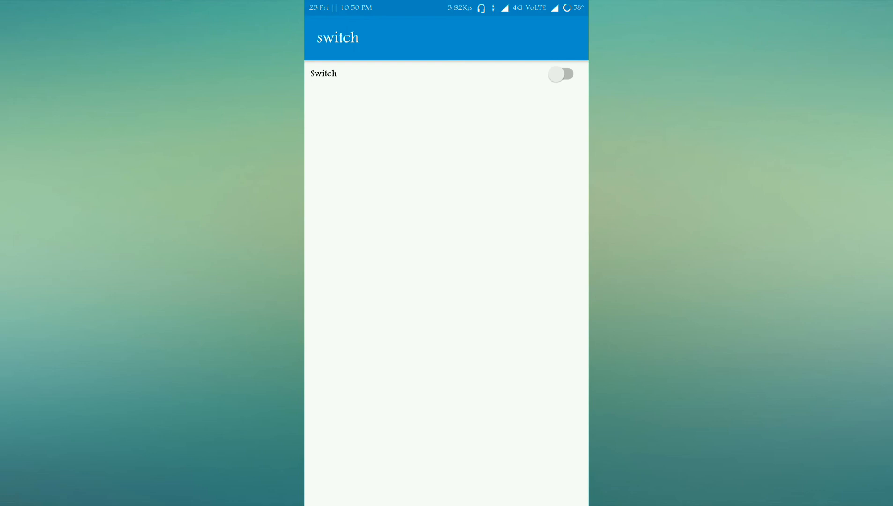
Step: Toggle the Switch on, off and on again to check the Google page appears and hides
{"action": "left_click", "coordinate": [562, 74]}
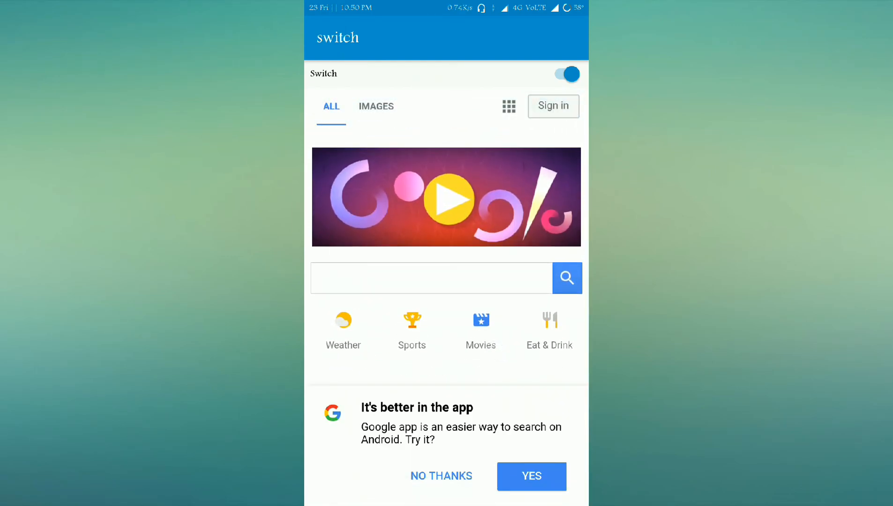
{"action": "left_click", "coordinate": [566, 73]}
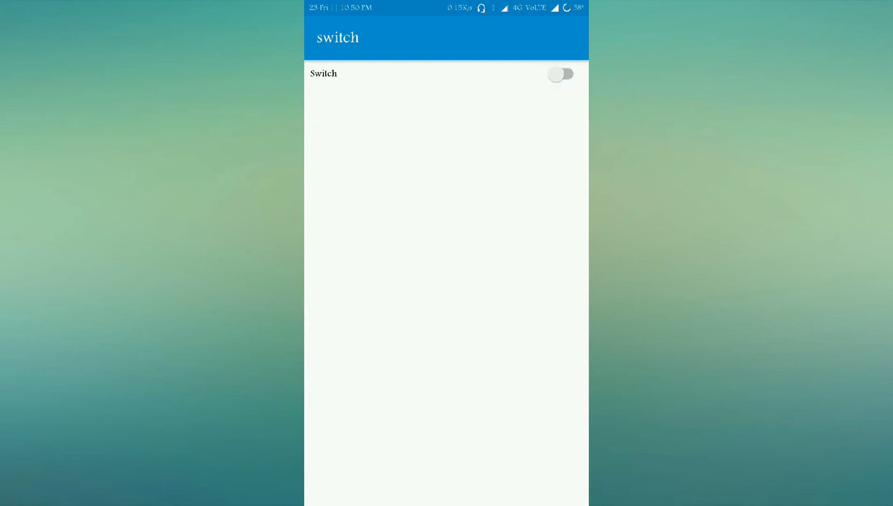
{"action": "left_click", "coordinate": [561, 74]}
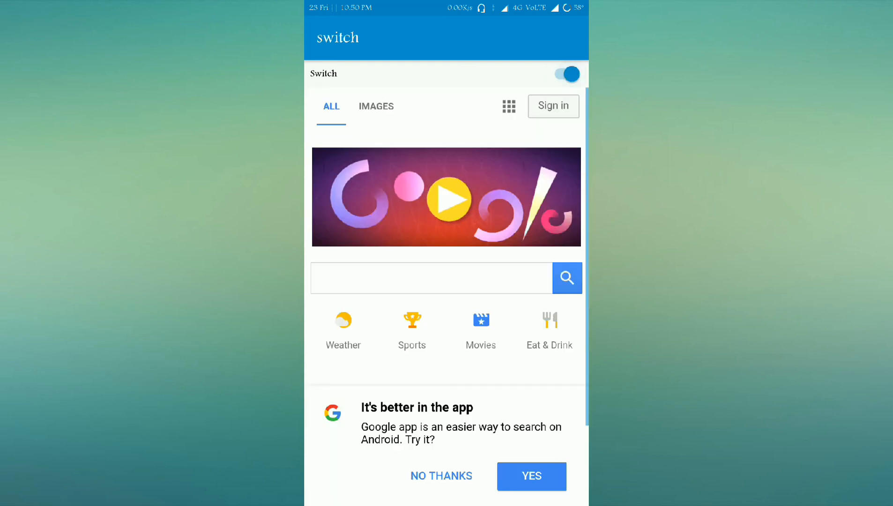